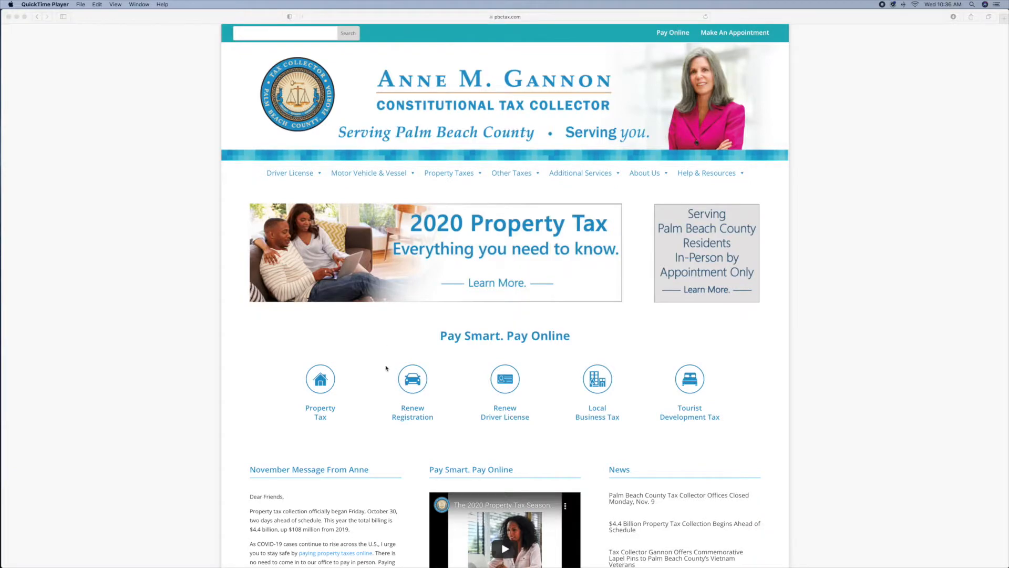
Step: Scroll to Pay Smart. Pay Online and choose Renew Registration
scroll("down", 3)
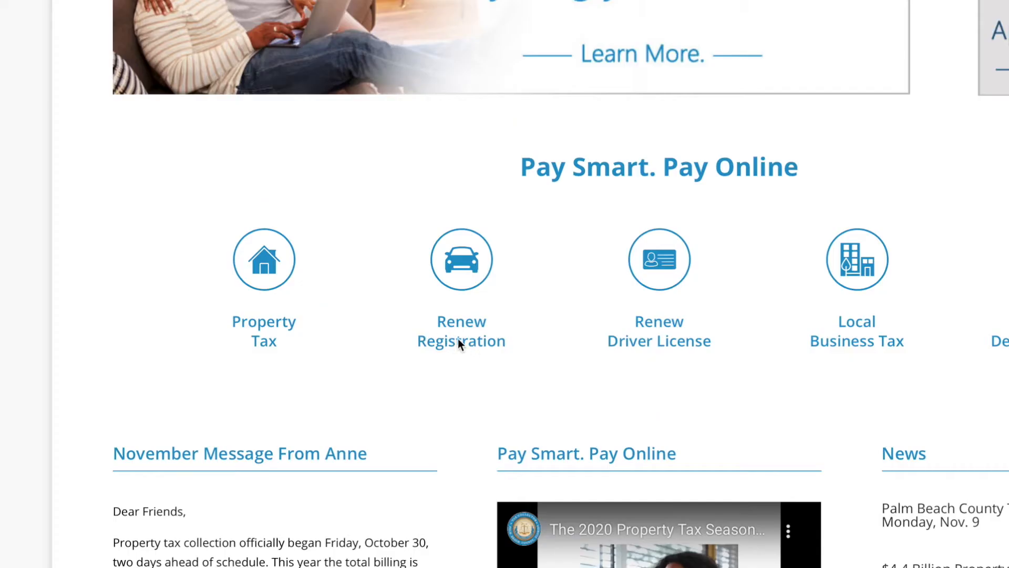
mouse_move(462, 267)
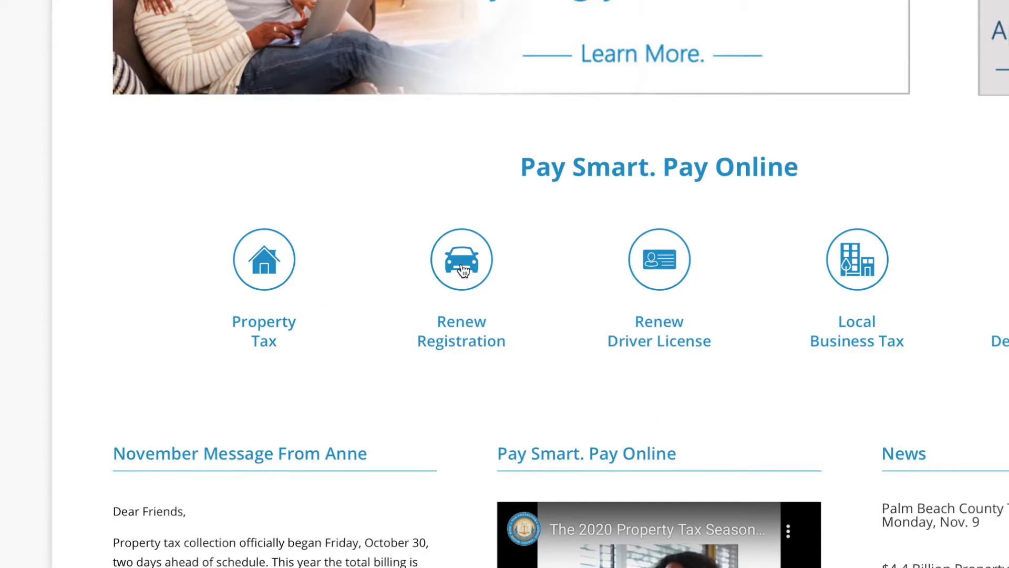
left_click(462, 259)
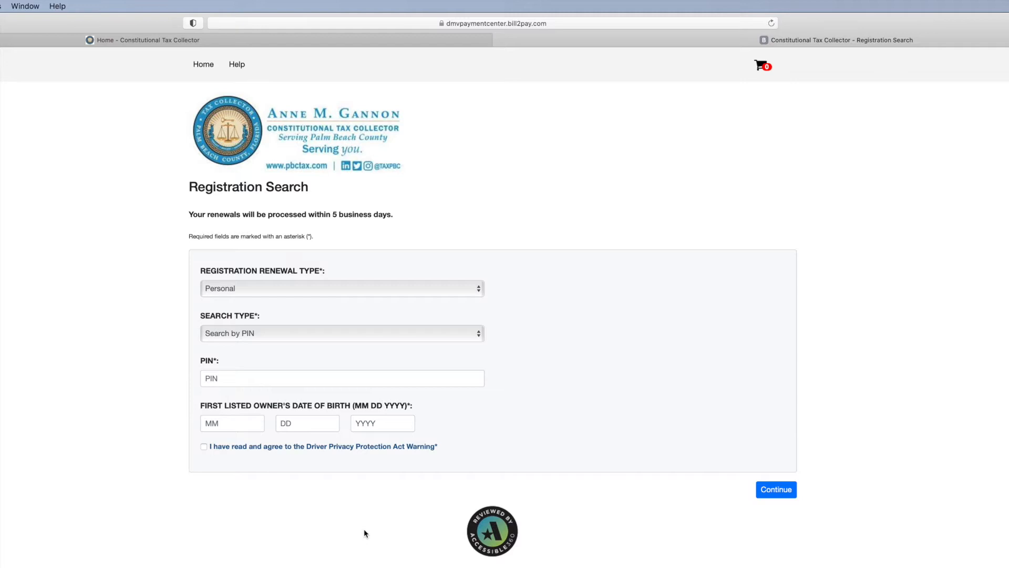
Step: Keep renewal type Personal and review search types, keeping Search by PIN
left_click(341, 287)
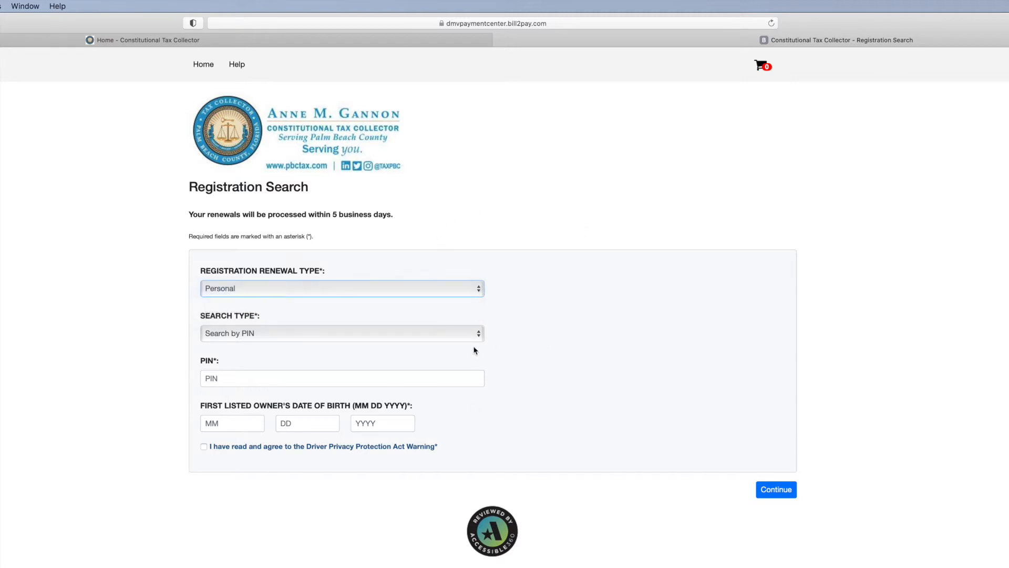
left_click(341, 332)
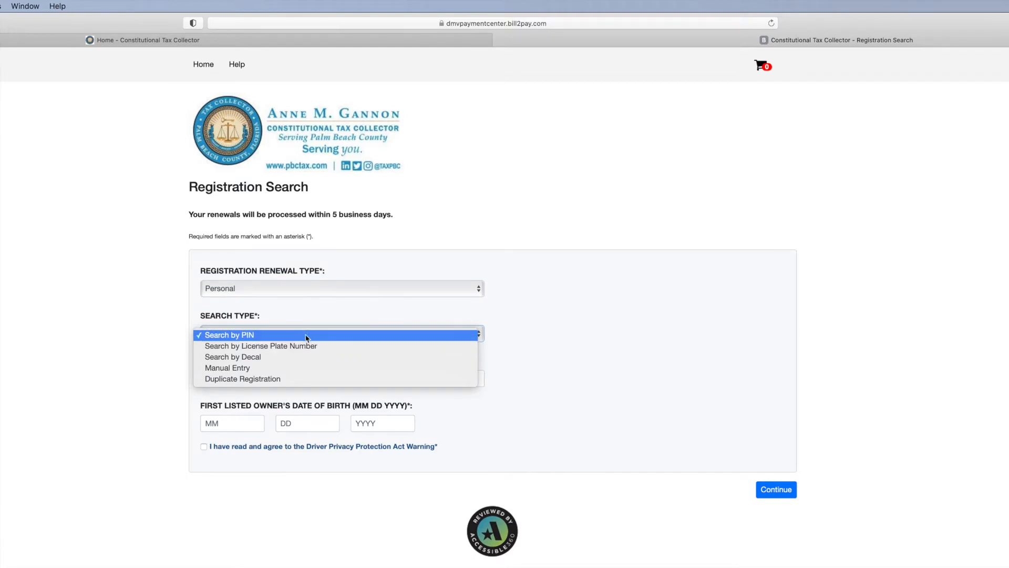
mouse_move(303, 358)
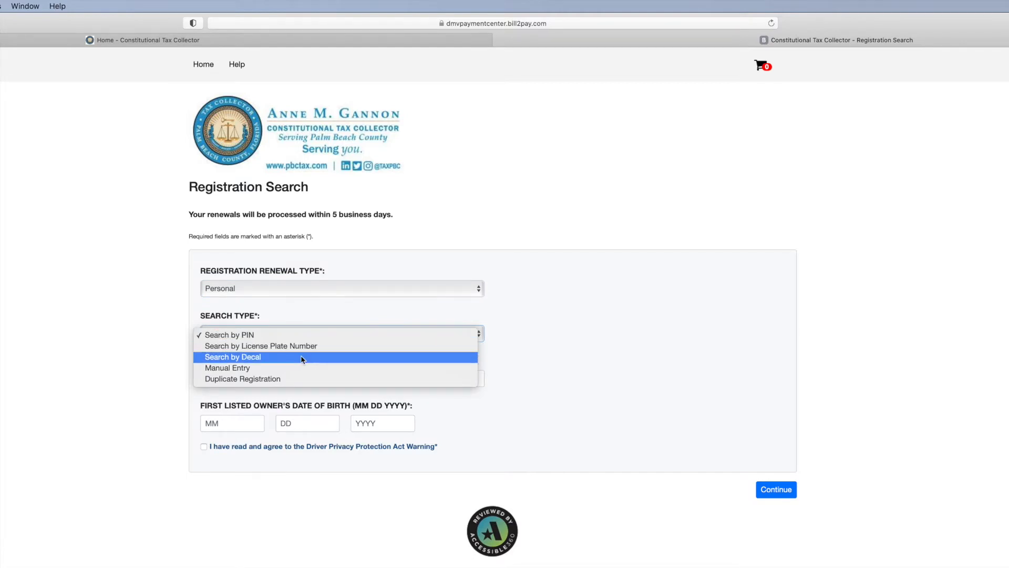
mouse_move(306, 368)
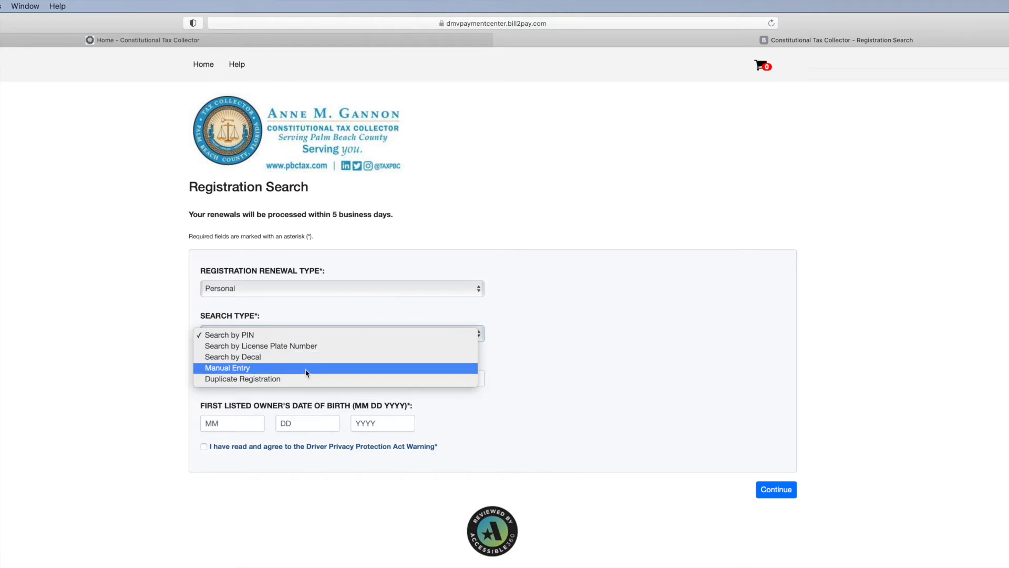
mouse_move(551, 368)
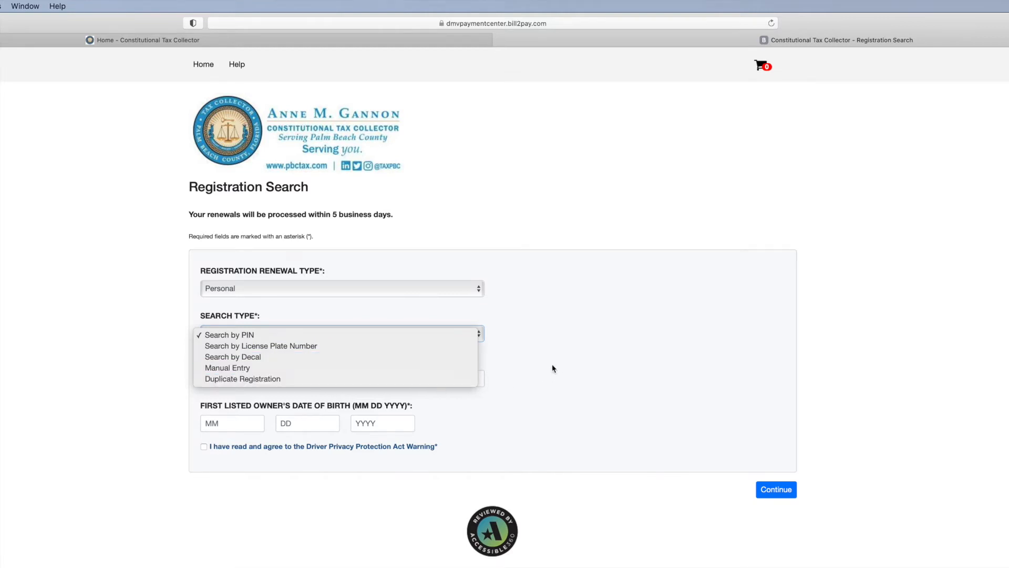
left_click(229, 335)
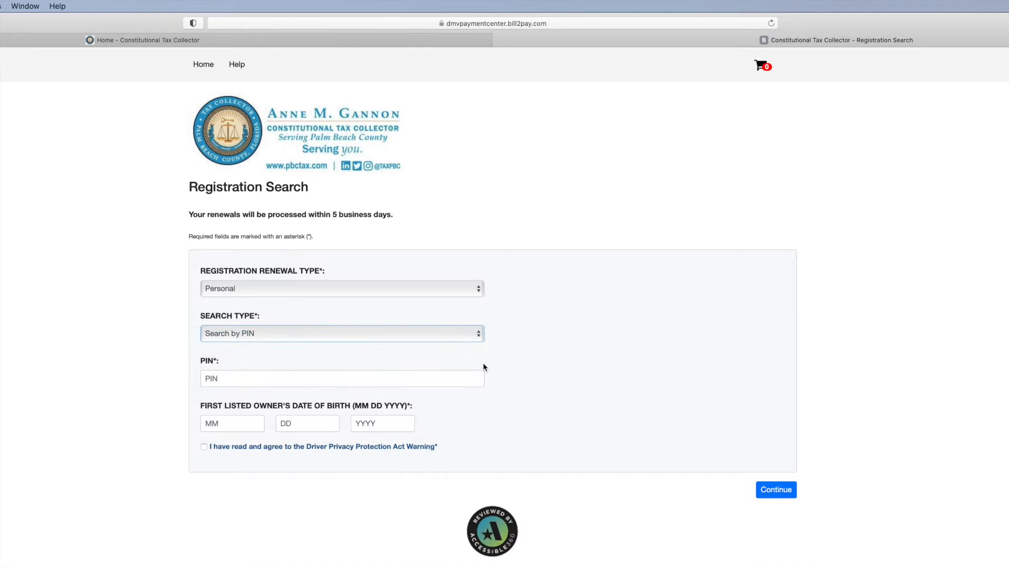
mouse_move(415, 423)
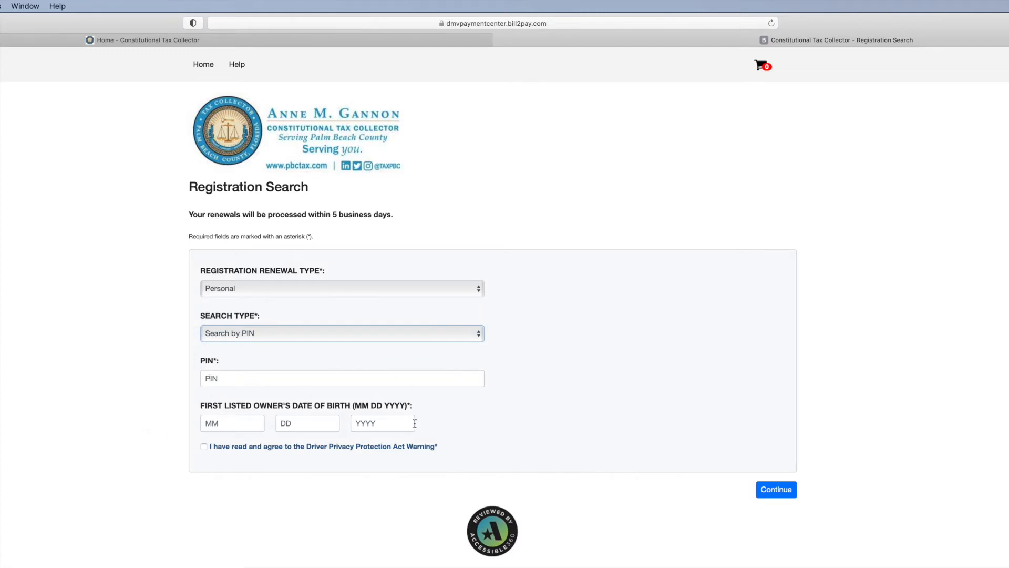
mouse_move(203, 453)
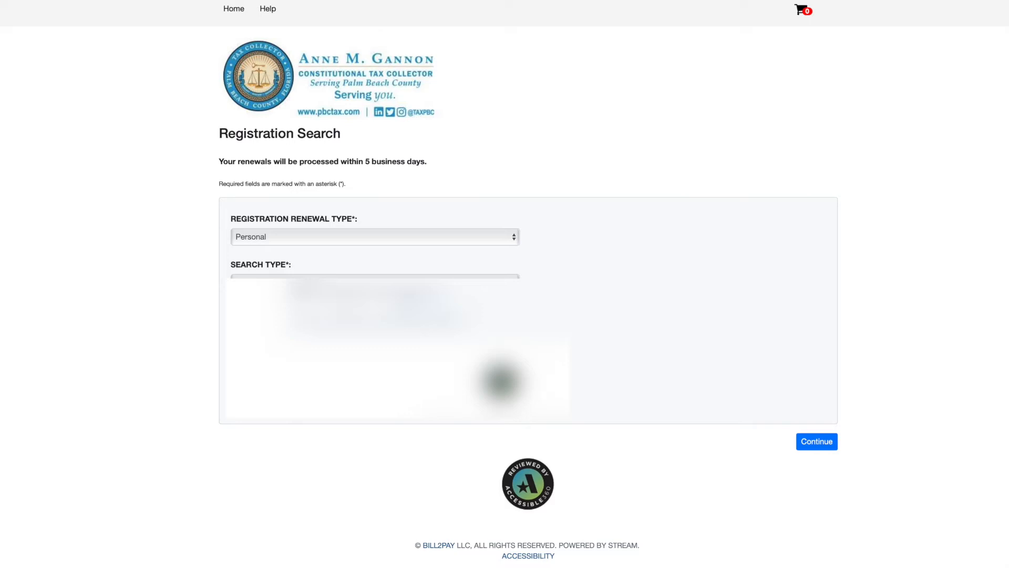
mouse_move(926, 436)
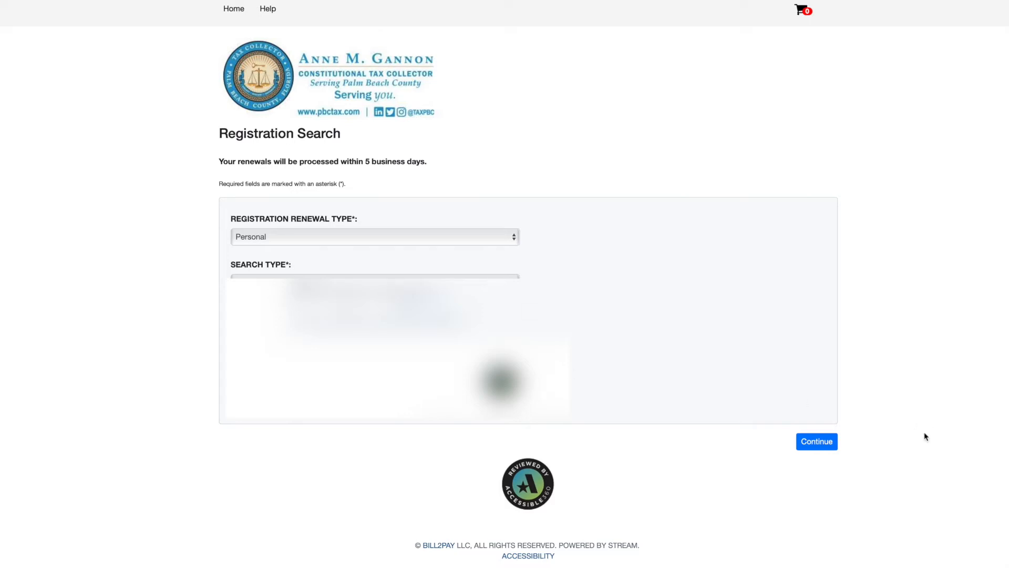
Step: Submit the PIN search and agree to the Driver Privacy Protection Act warning
left_click(816, 441)
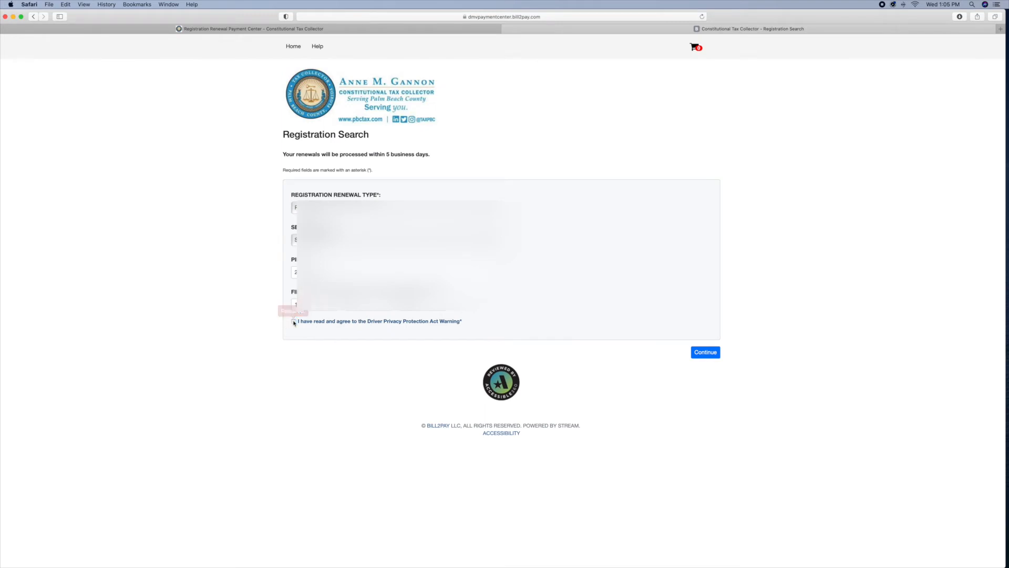
left_click(705, 352)
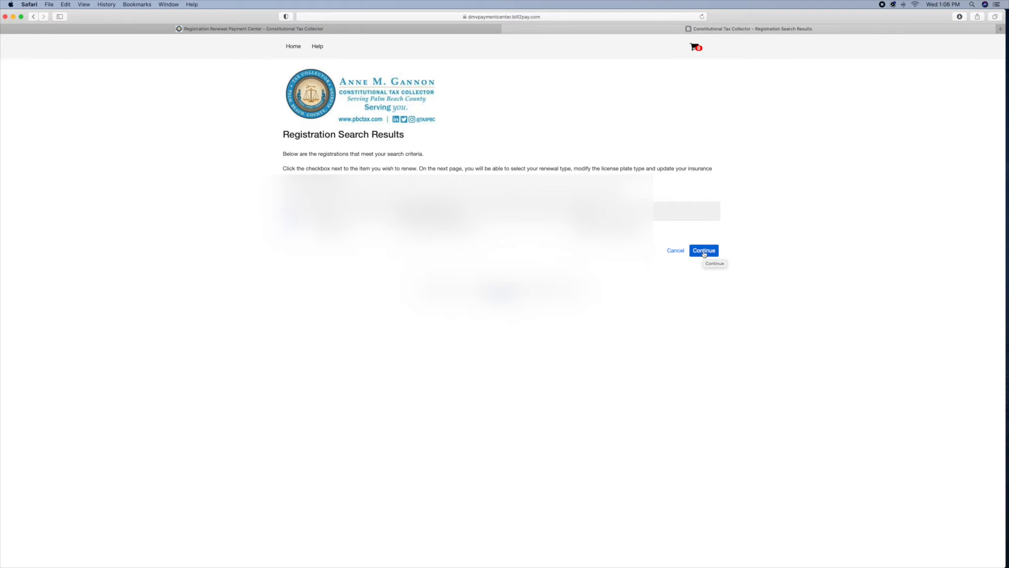
Step: Continue past the search results and add the 2012 CHEV $76.85 renewal to cart
left_click(703, 250)
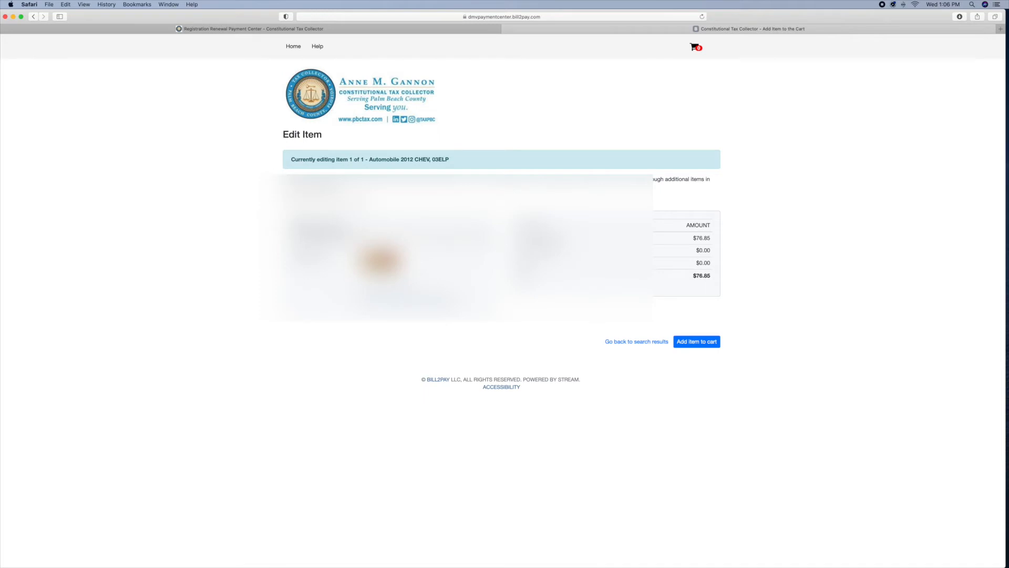
mouse_move(694, 316)
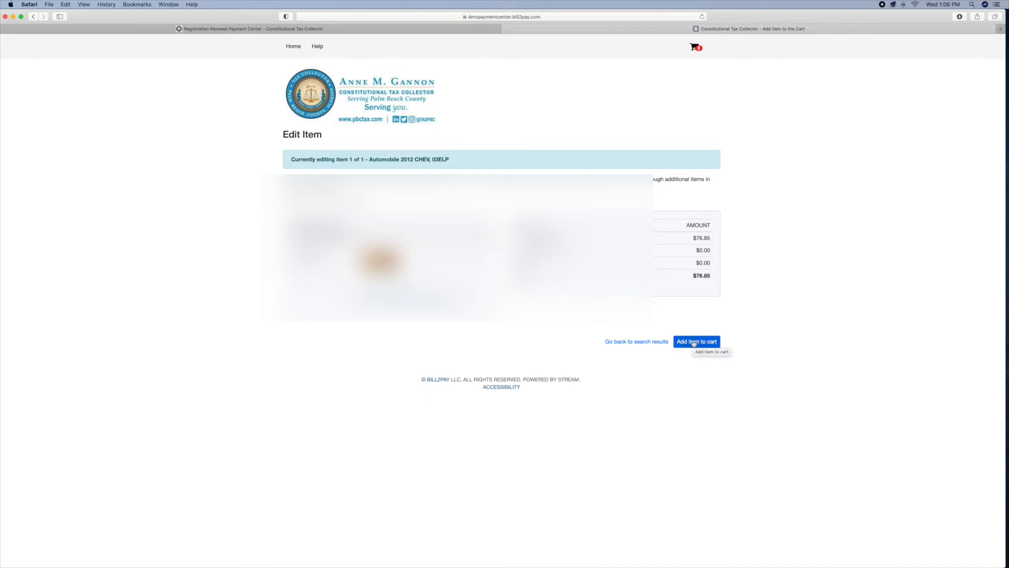
left_click(697, 341)
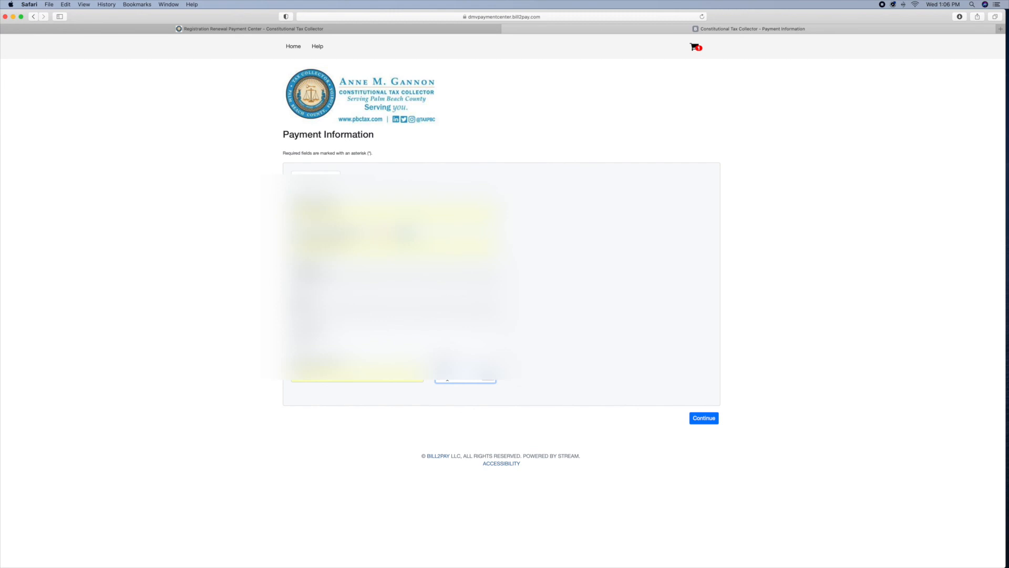
Step: Submit the payment information to pay $78.85 and get confirmation 673799
left_click(703, 418)
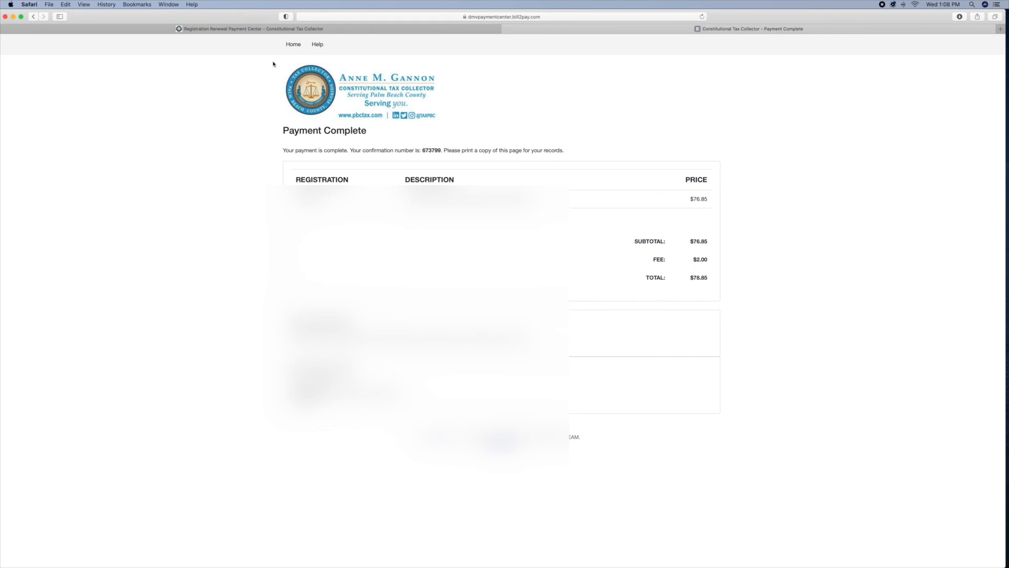